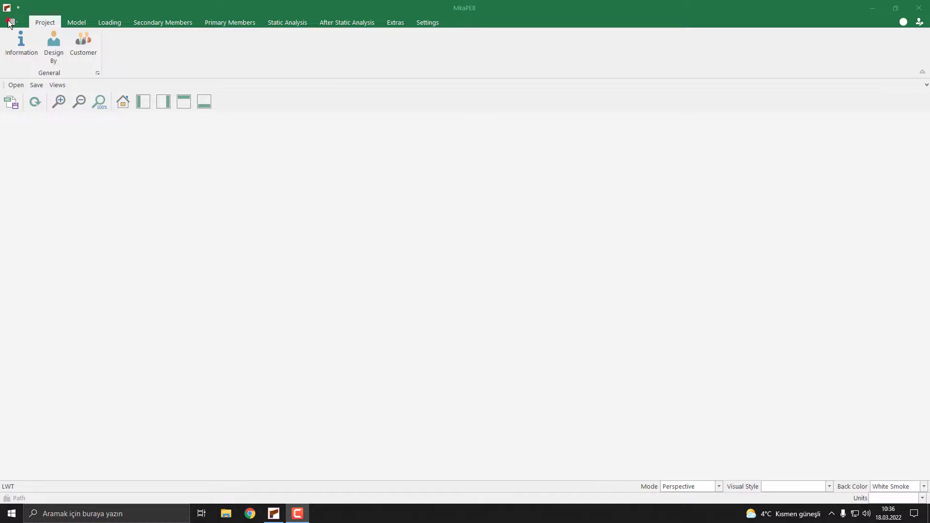
Open the existing Portal Frame project from the Project Browser
click(9, 19)
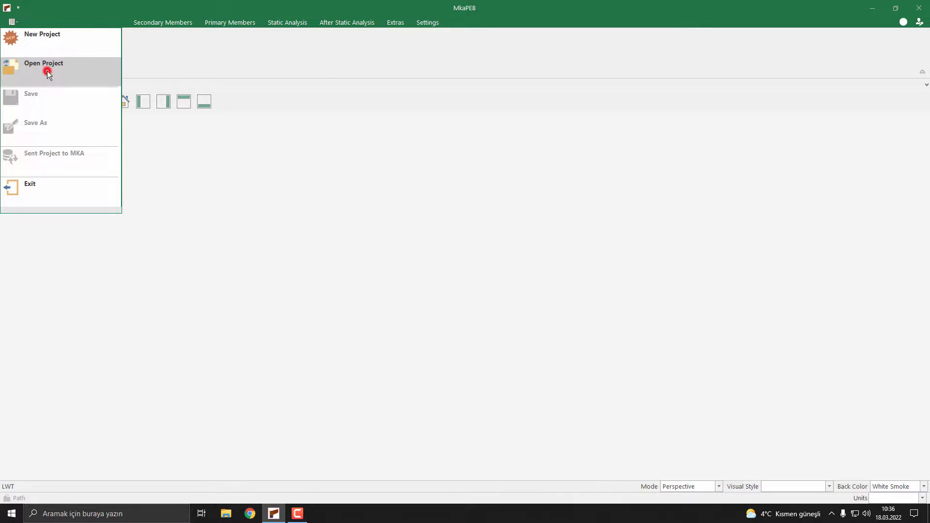
click(46, 73)
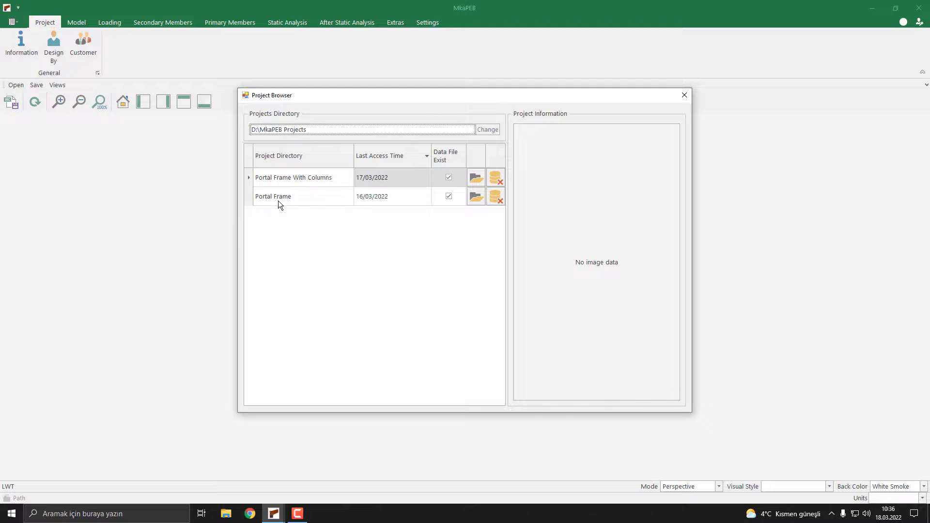
mouse_move(476, 197)
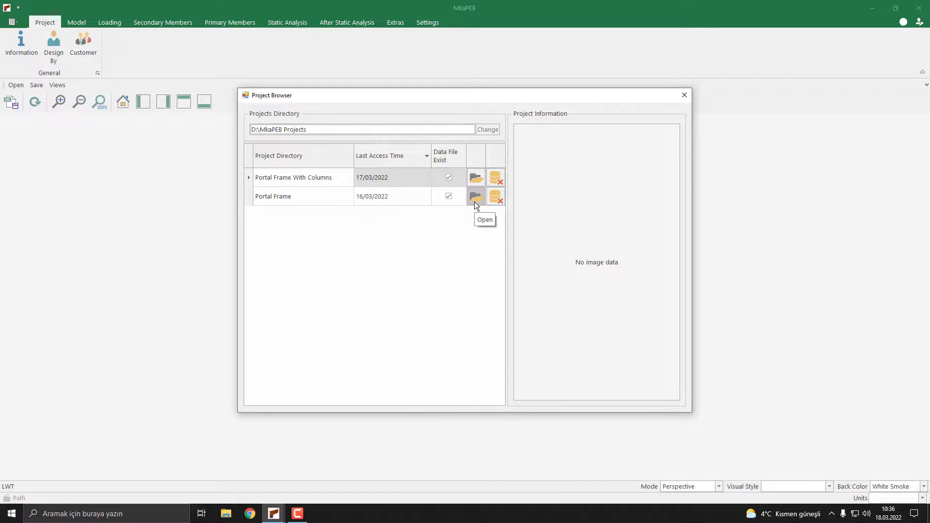
click(475, 196)
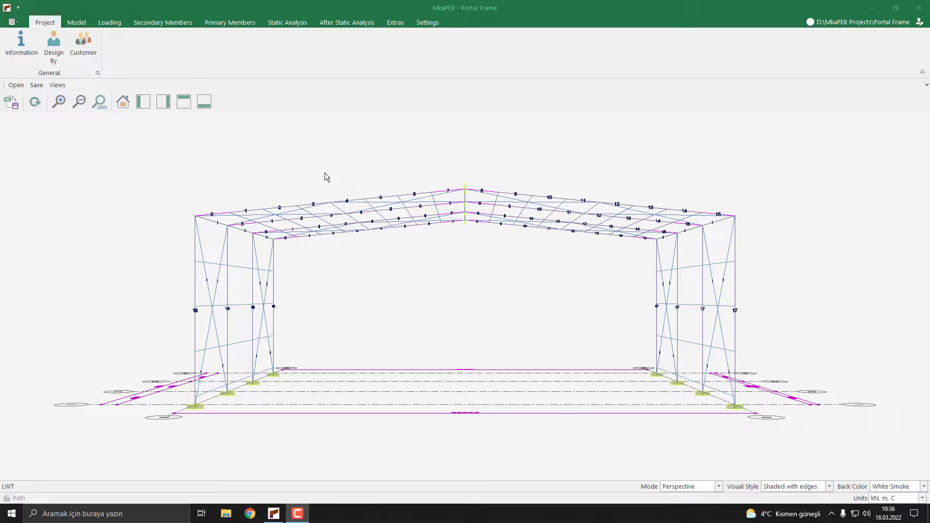
mouse_move(76, 23)
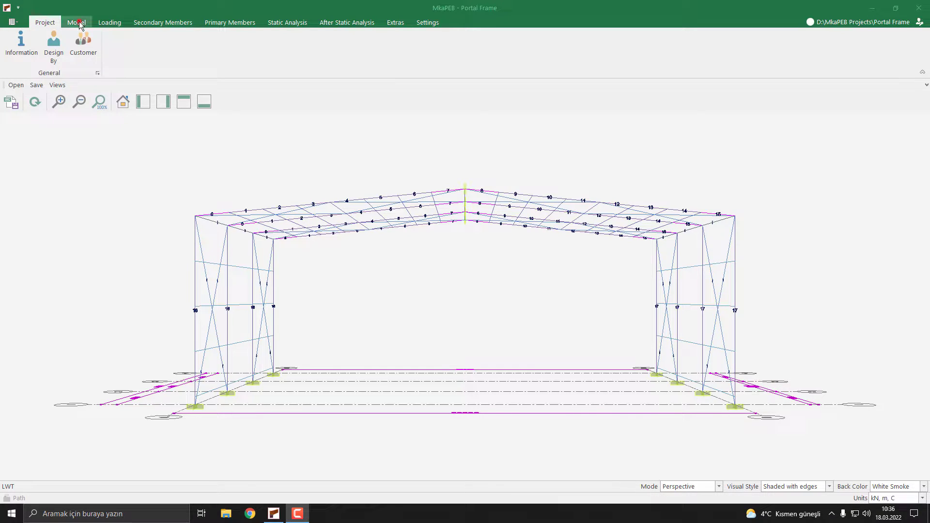
Switch the ribbon to the Model tab to show the modeling tools
click(75, 23)
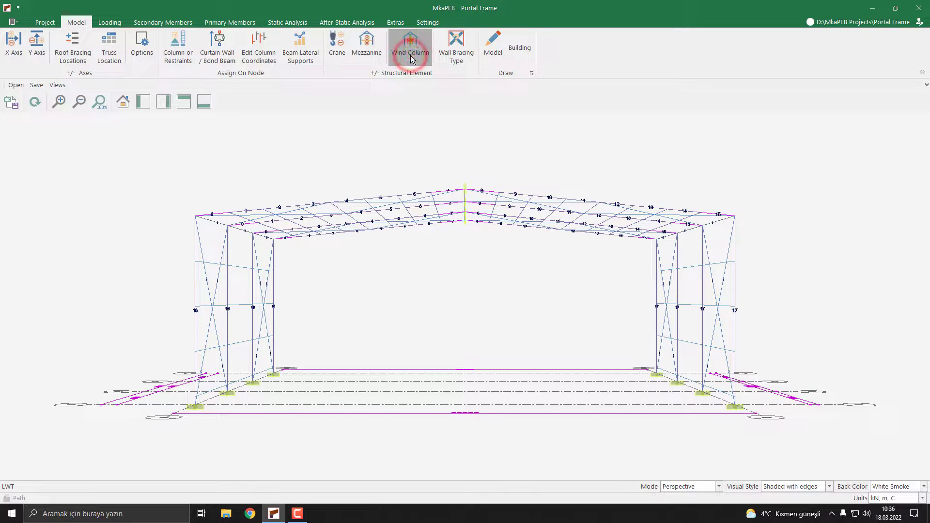
Open the Wind Column settings and select the 0 mm end wall
click(411, 44)
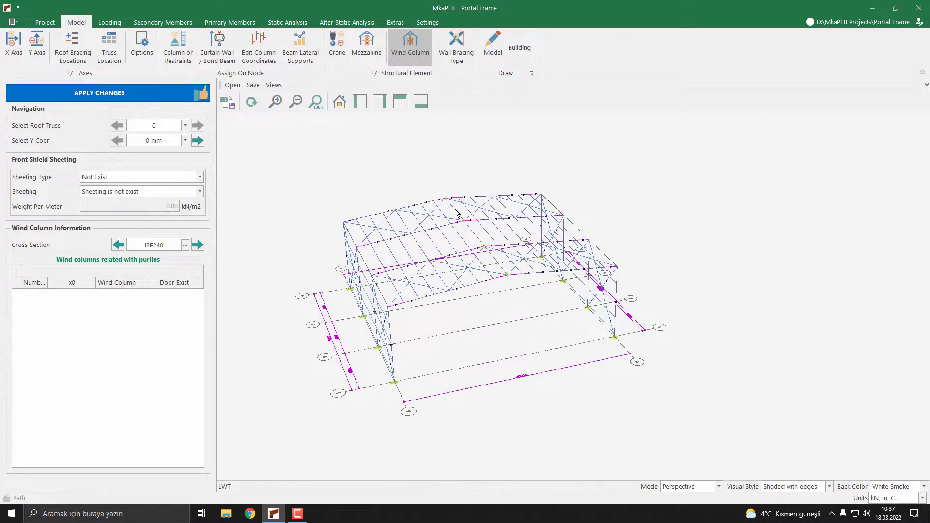
mouse_move(71, 115)
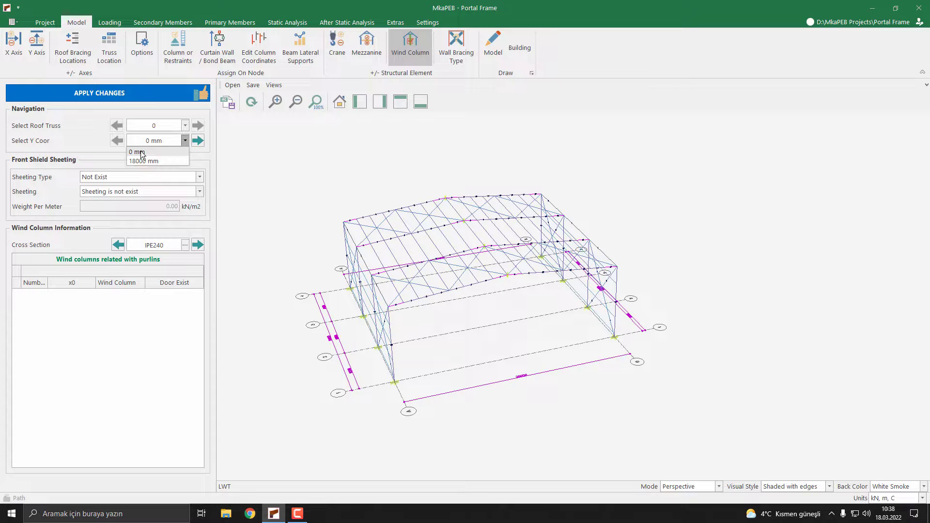
click(138, 152)
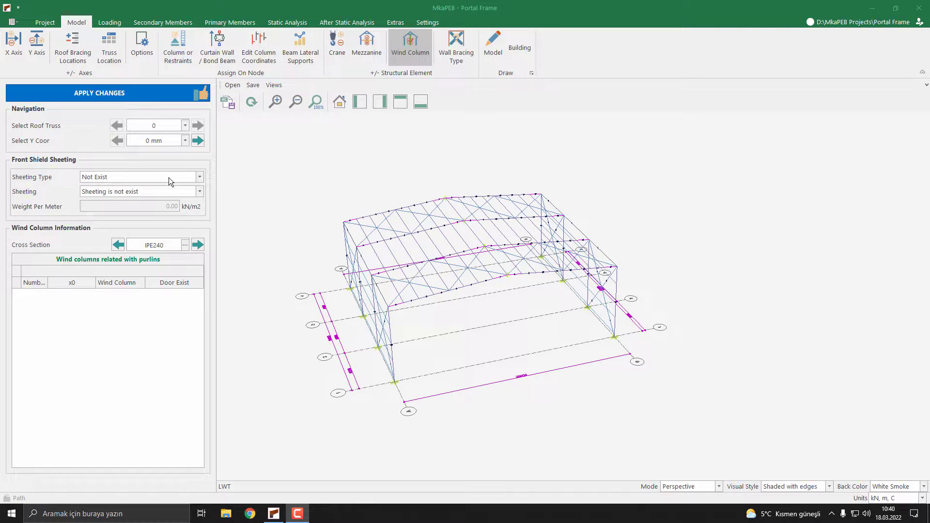
Set the front shield Sheeting Type and Sheeting both to Sandwich Panel
click(198, 177)
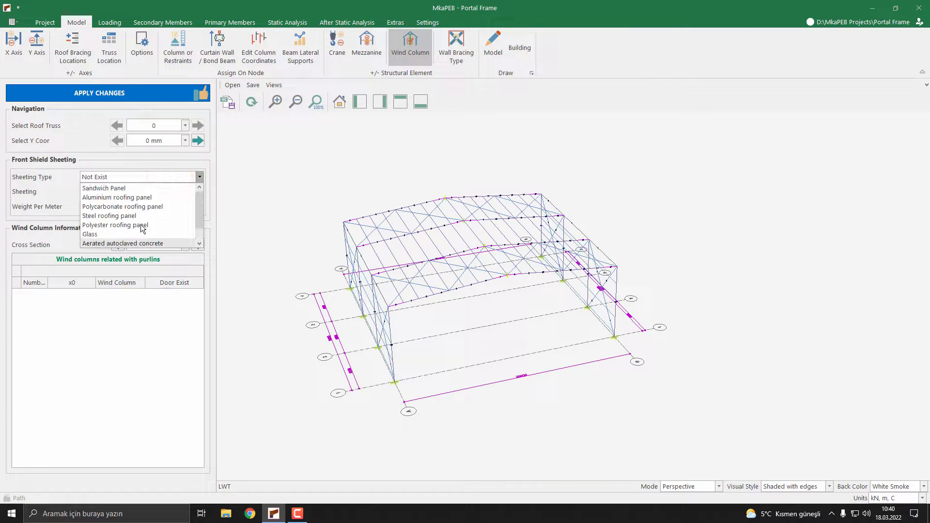
mouse_move(121, 189)
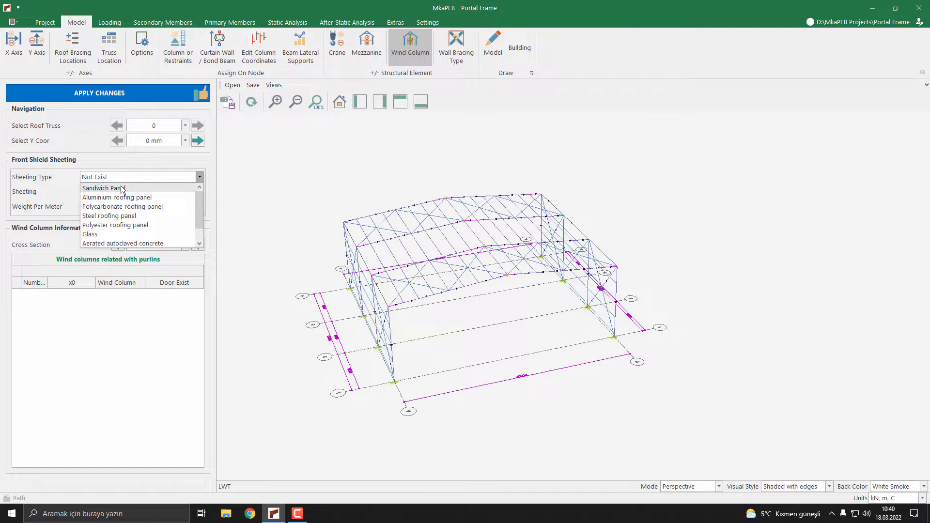
scroll(down, 3)
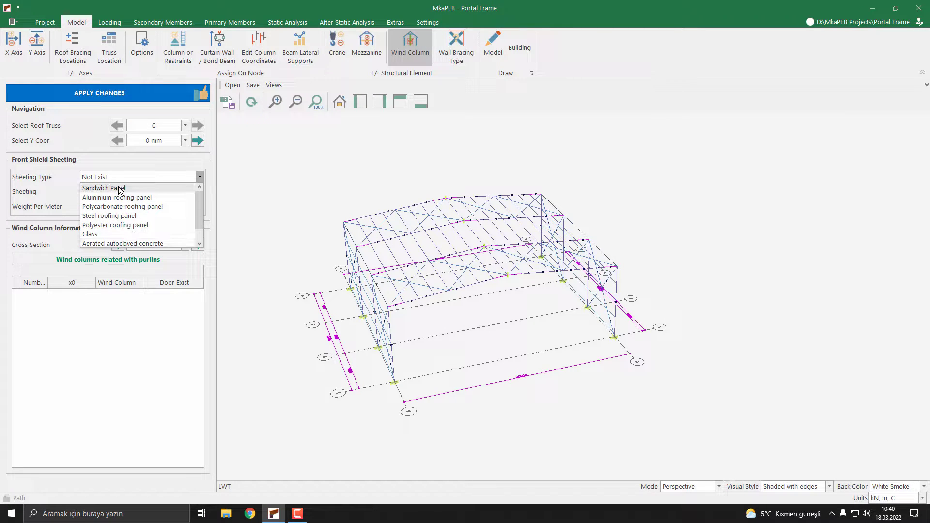
click(103, 188)
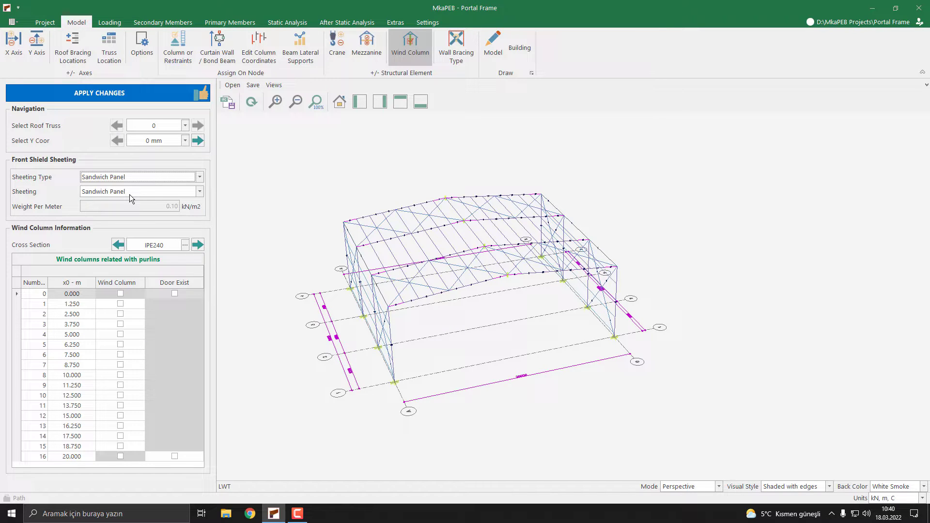
click(199, 192)
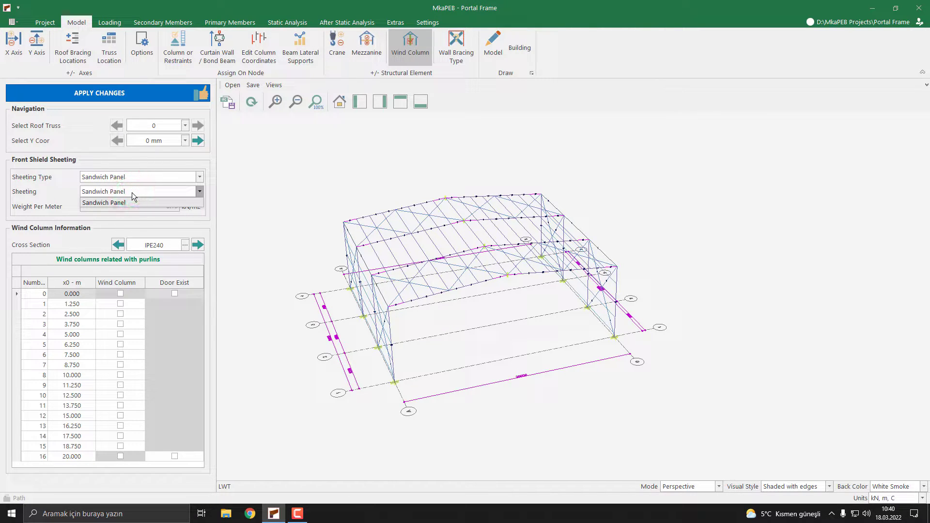
click(104, 203)
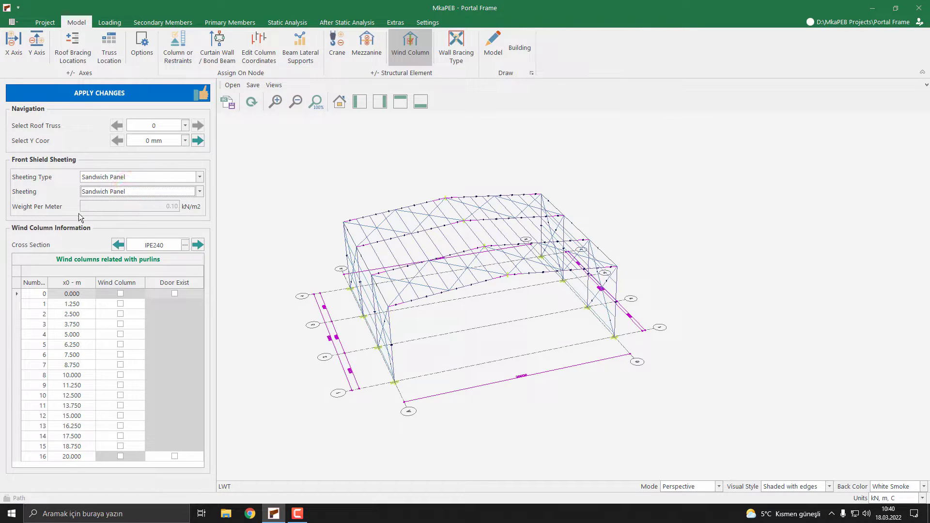
mouse_move(43, 250)
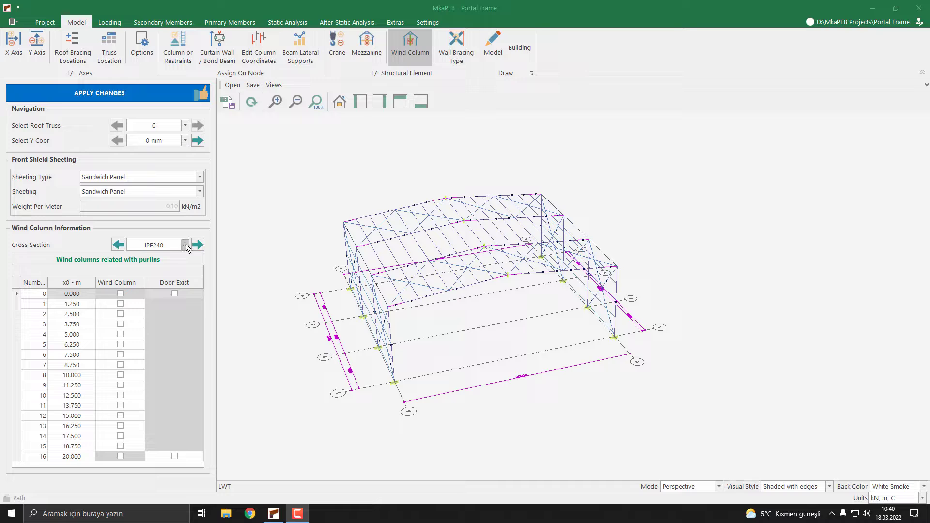
click(185, 245)
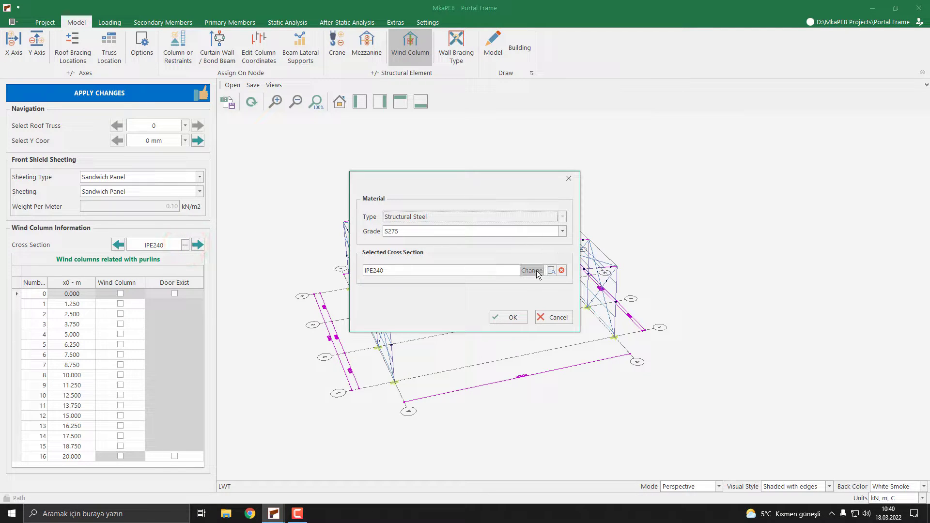
click(532, 271)
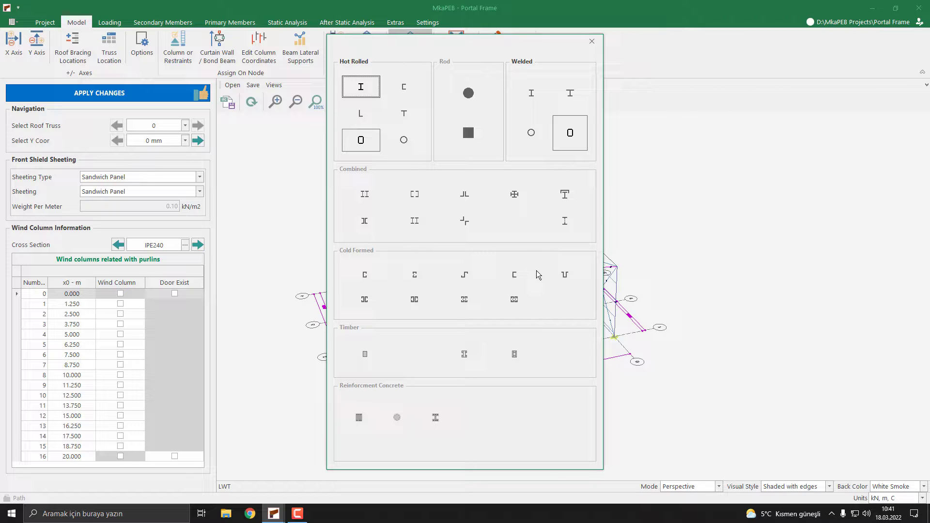
mouse_move(592, 41)
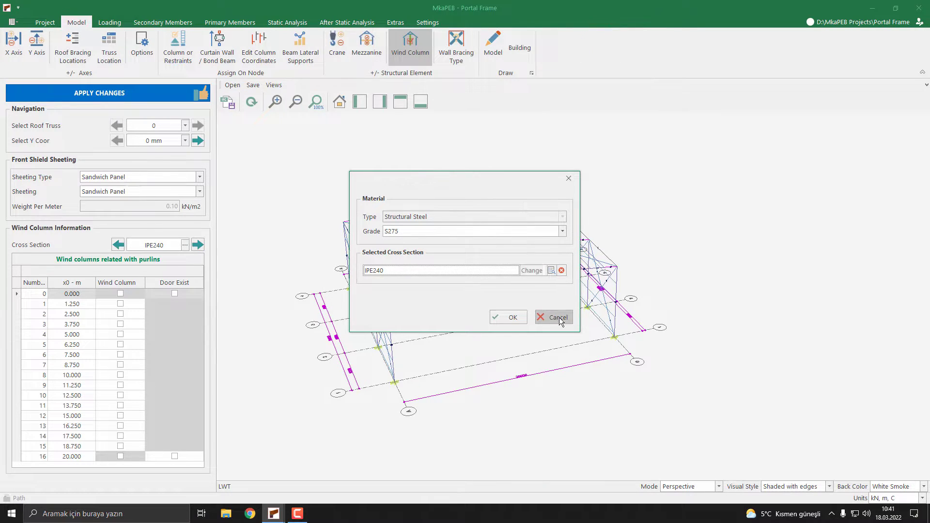
click(558, 317)
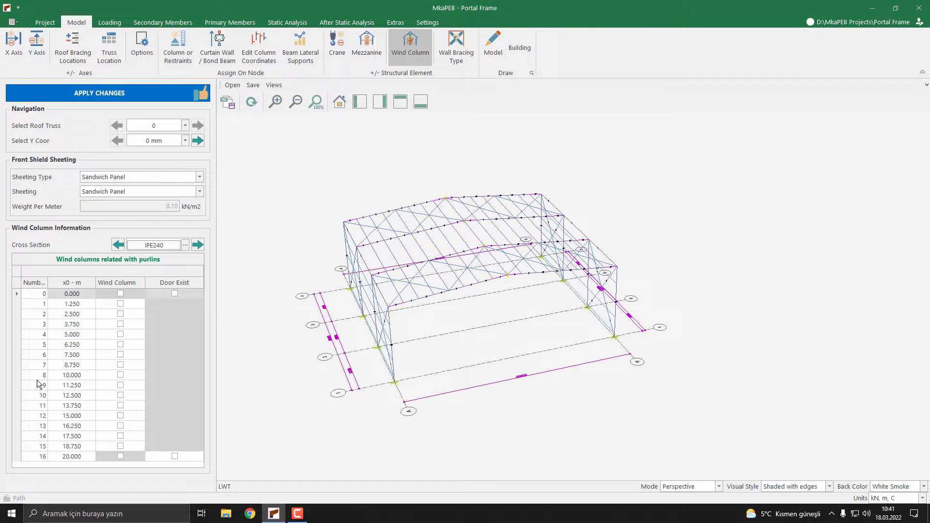
Tick wind columns at 5.000 m and 15.000 m, dropping the 7.500 m one
click(120, 354)
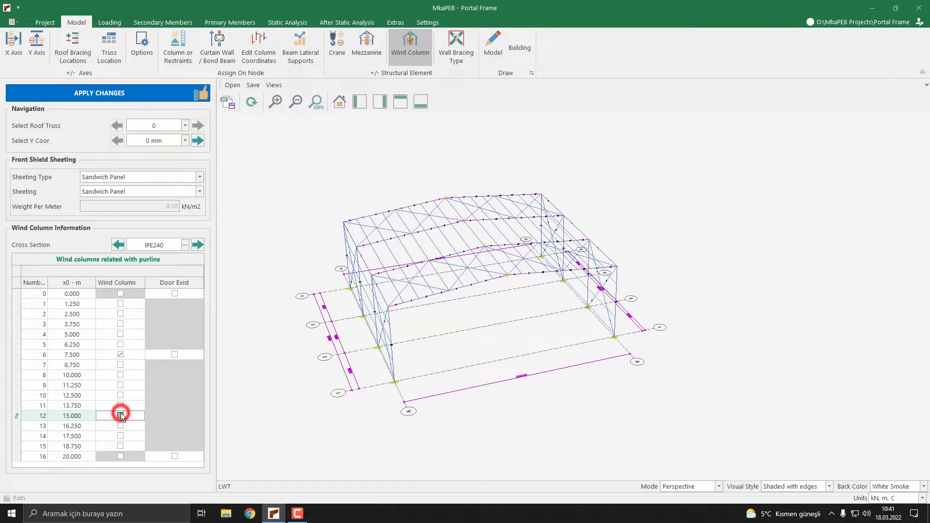
click(120, 416)
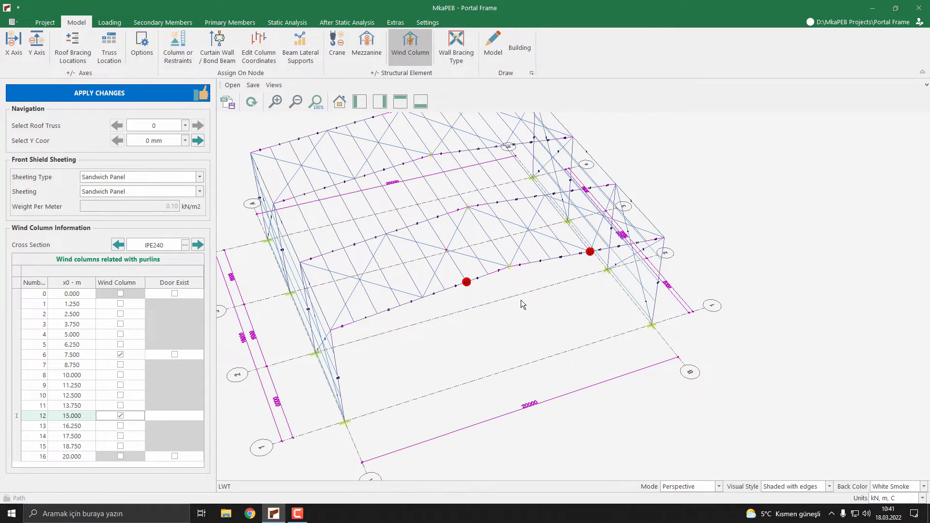
click(119, 354)
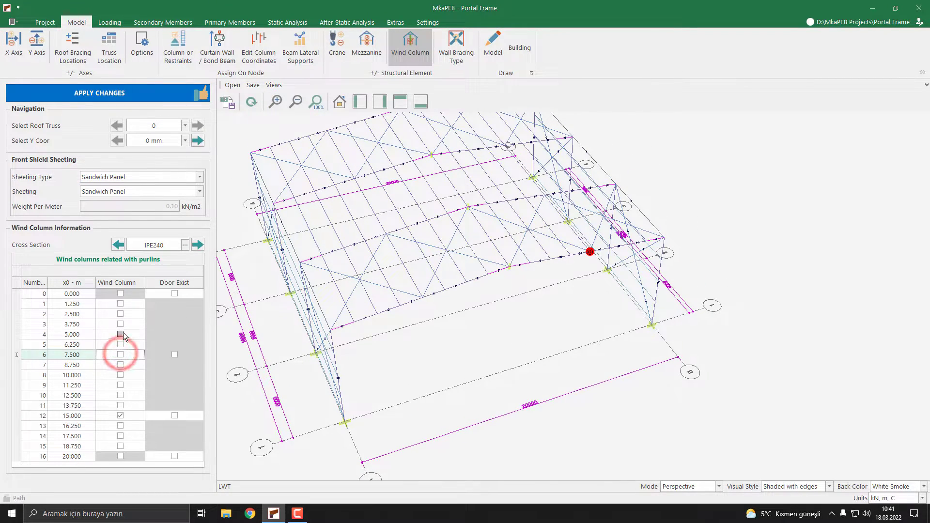
click(120, 335)
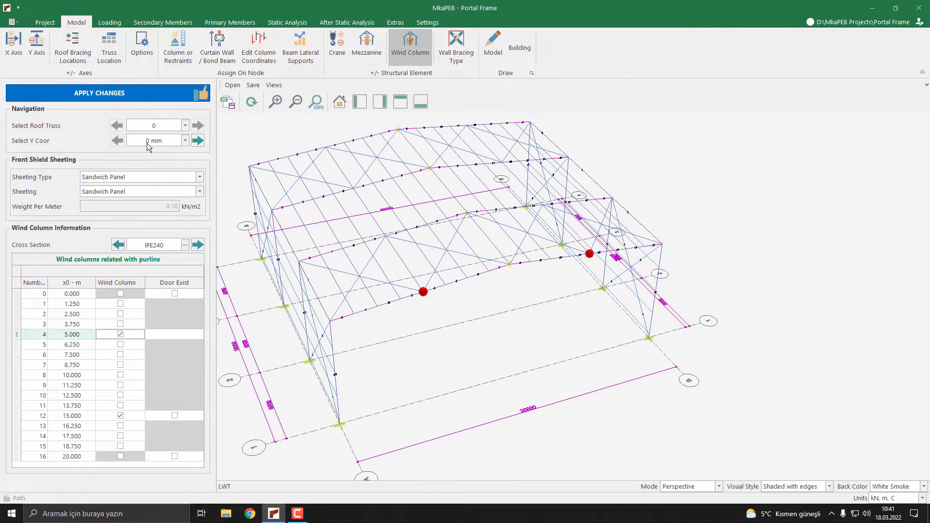
click(183, 139)
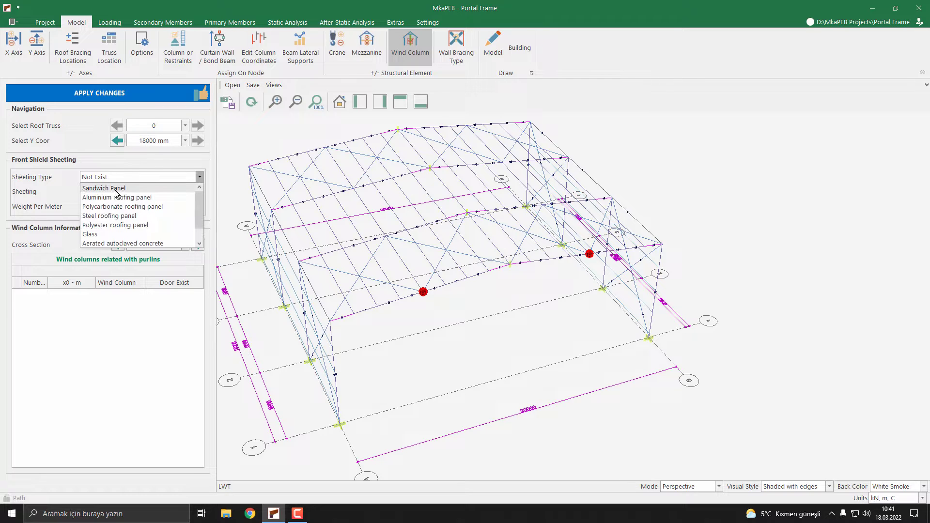
Give the 18000 mm end wall Sandwich Panel sheeting and wind columns at 5 m and 15 m
click(116, 192)
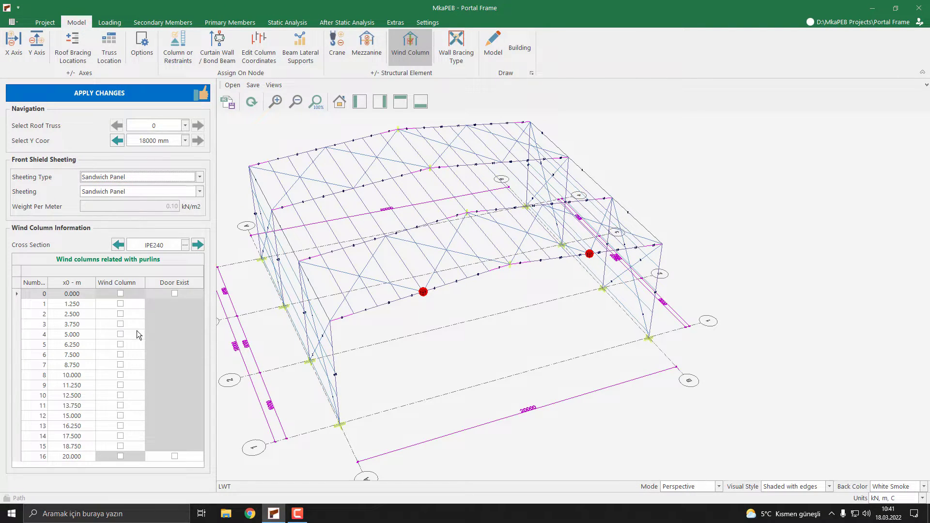
click(120, 335)
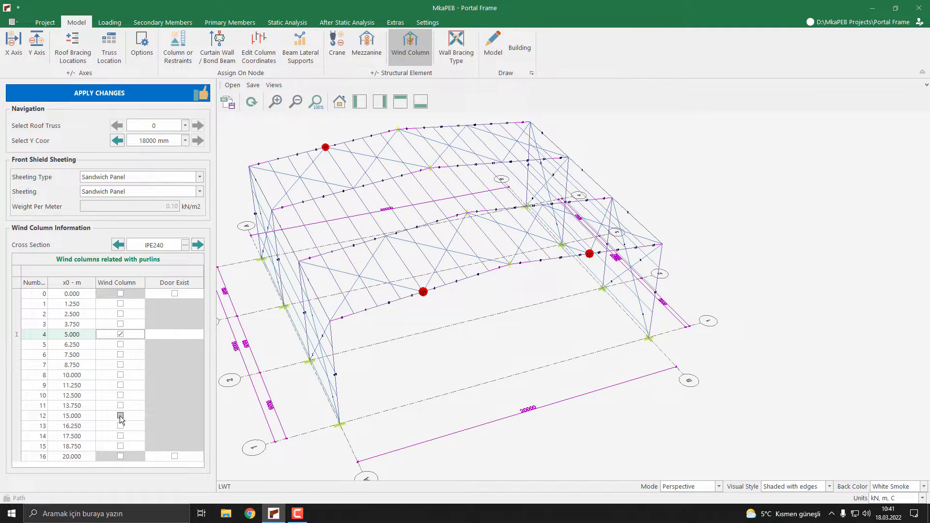
click(120, 416)
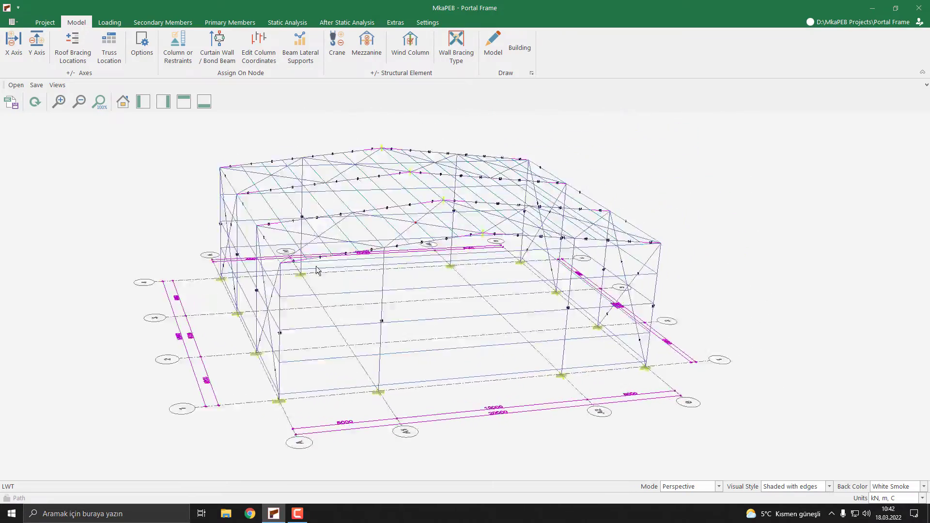
drag(317, 270, 286, 217)
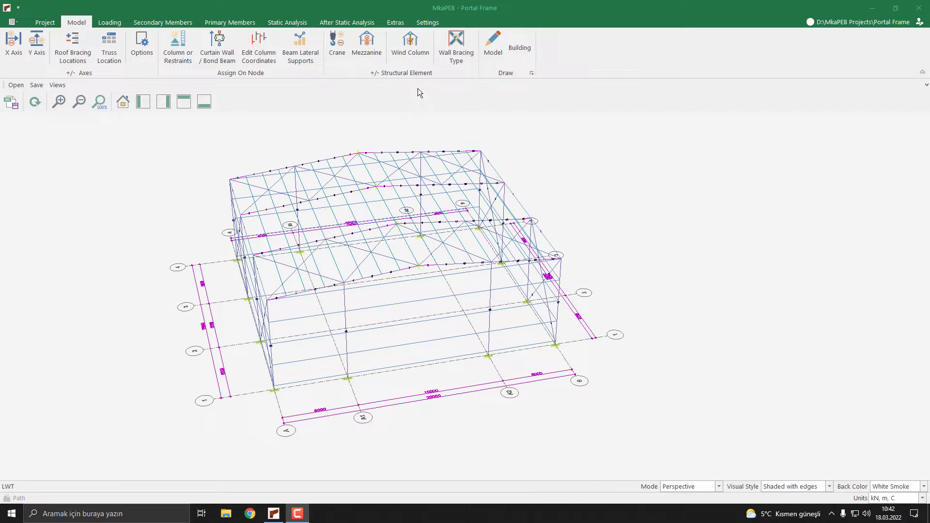
Mark Door Exist on the 5.000 m wind column row and apply the changes
click(409, 41)
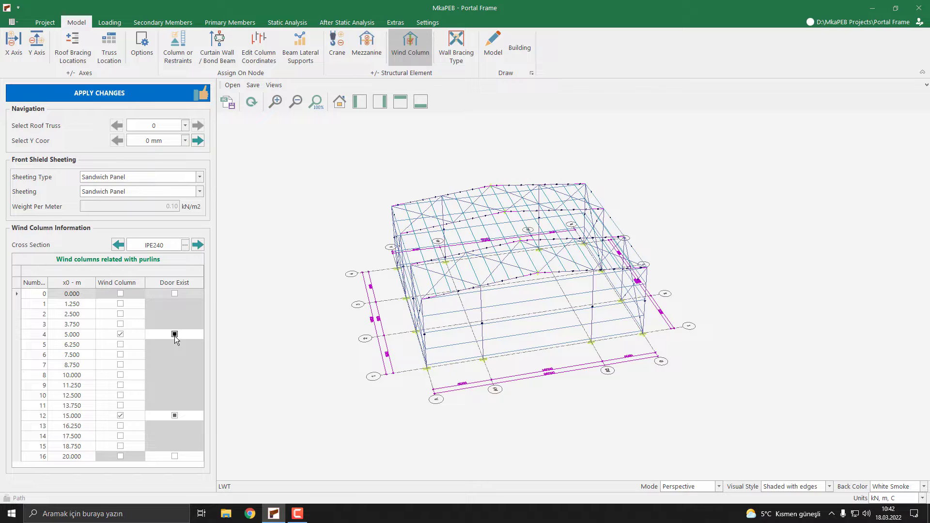
click(174, 334)
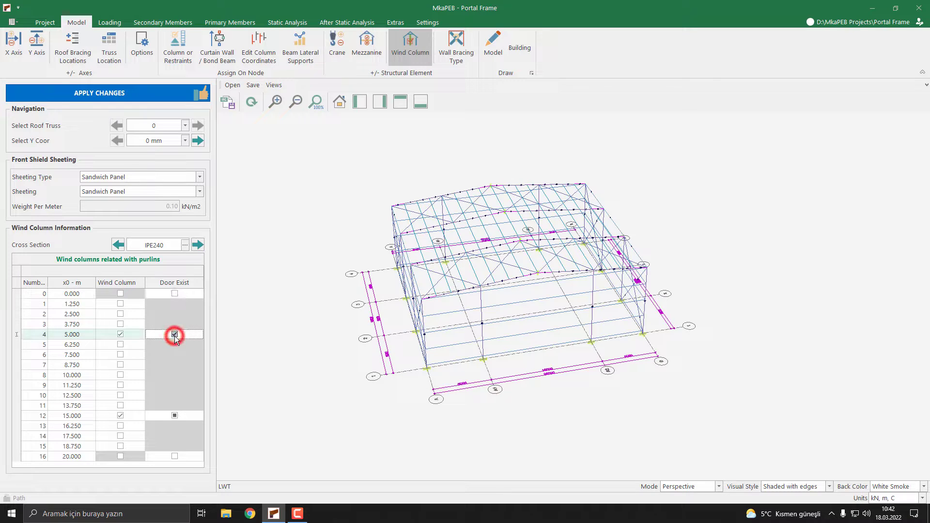
click(175, 334)
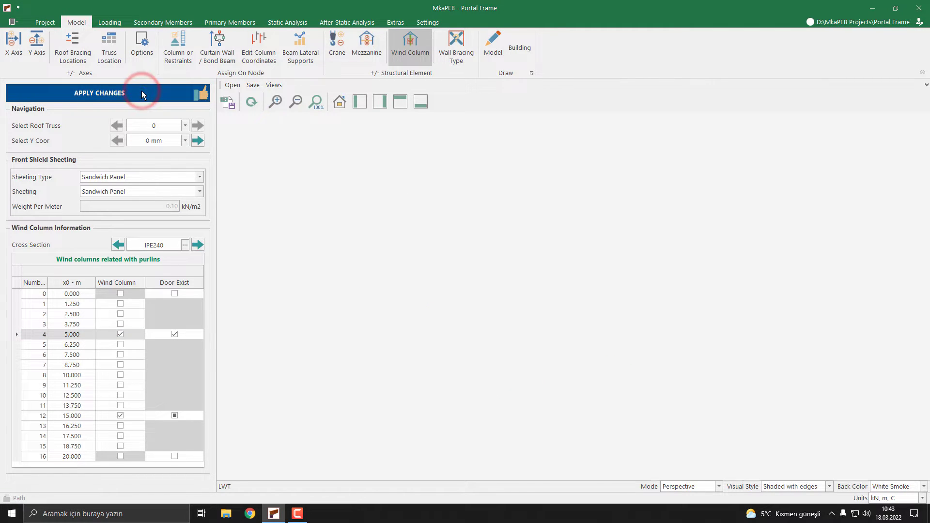
click(99, 93)
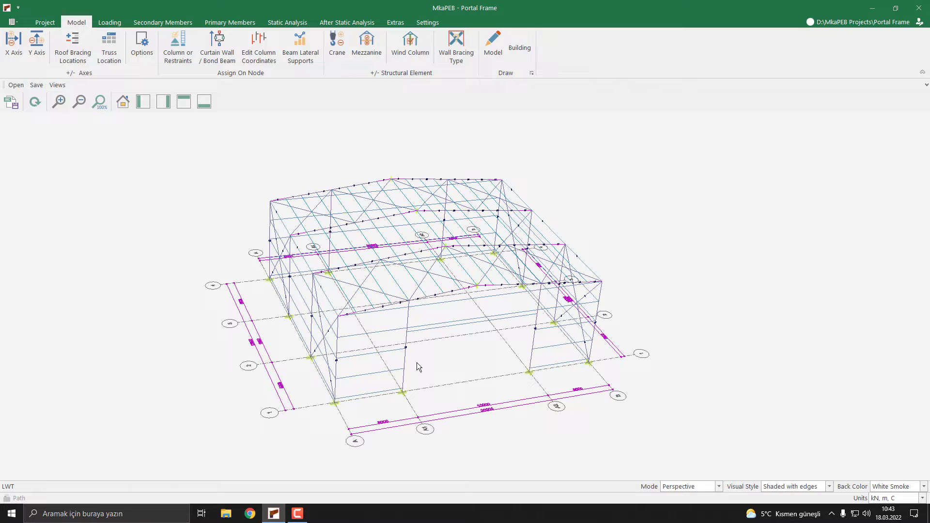
mouse_move(419, 335)
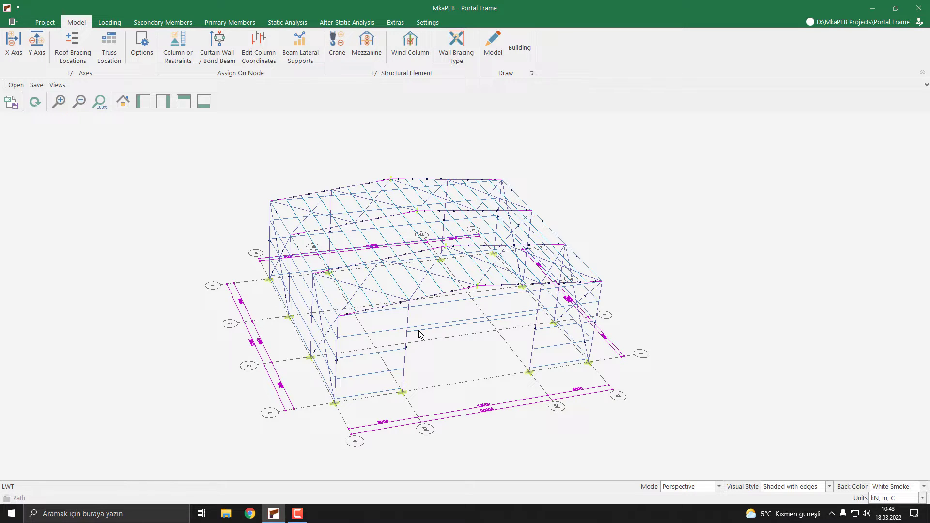
mouse_move(370, 136)
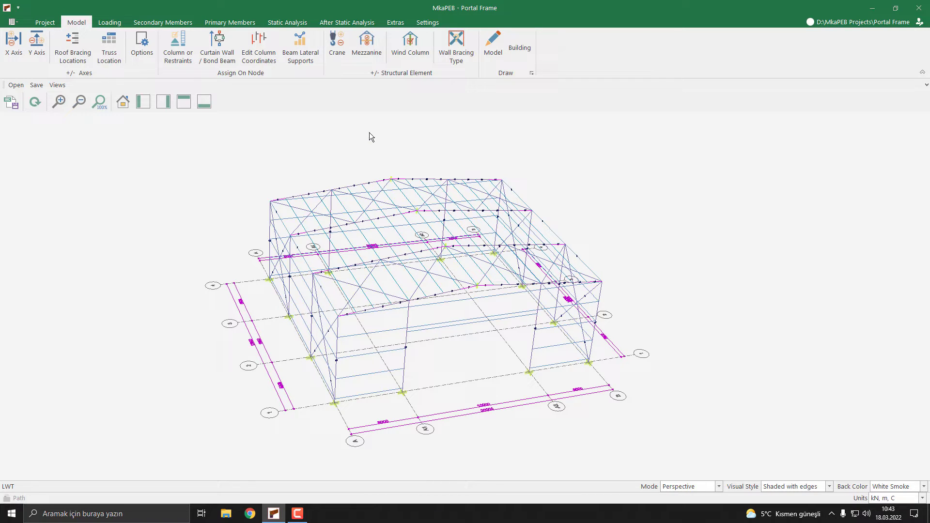
mouse_move(350, 22)
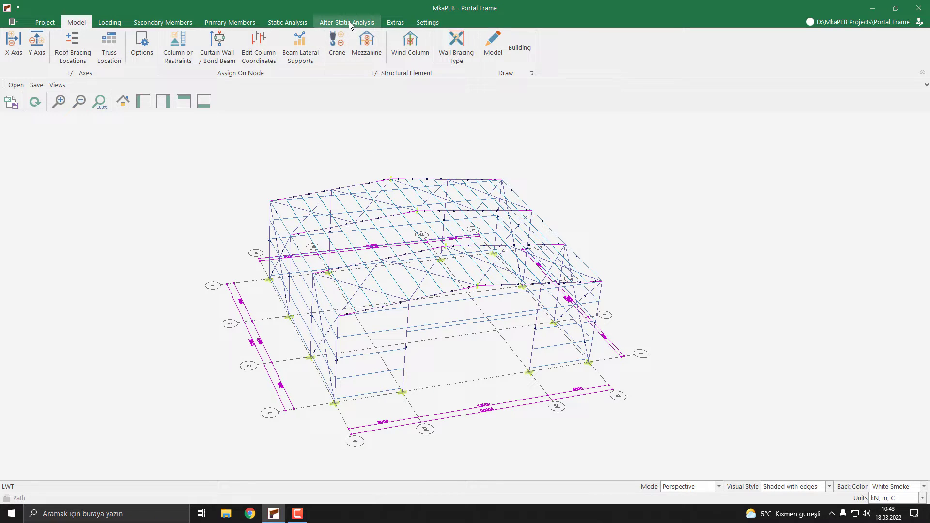
Switch to the After Static Analysis tab
click(346, 22)
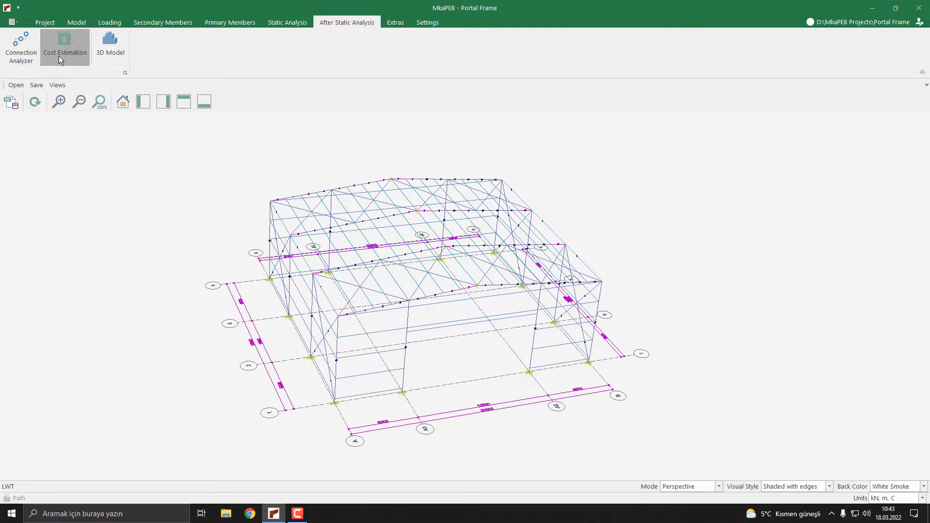
Open Cost Estimation and display the xz-1 cross-section drawing
click(64, 43)
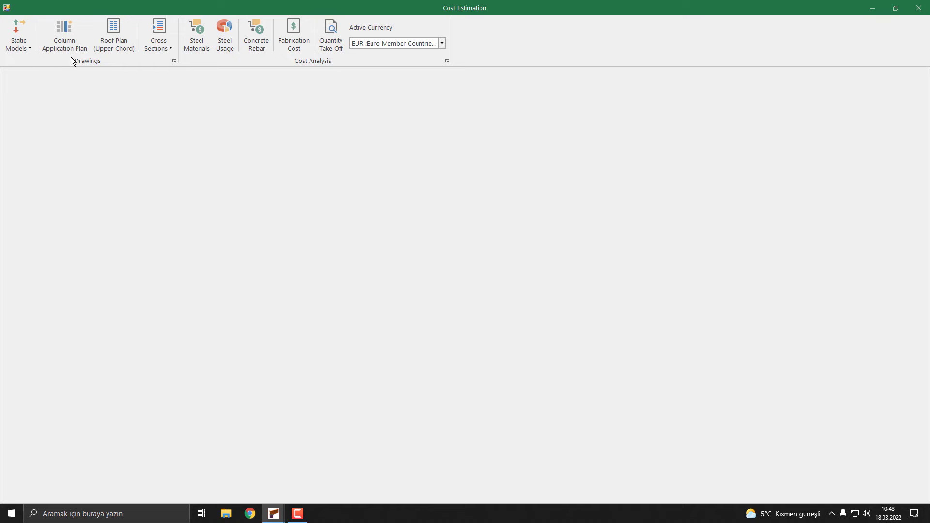
click(158, 34)
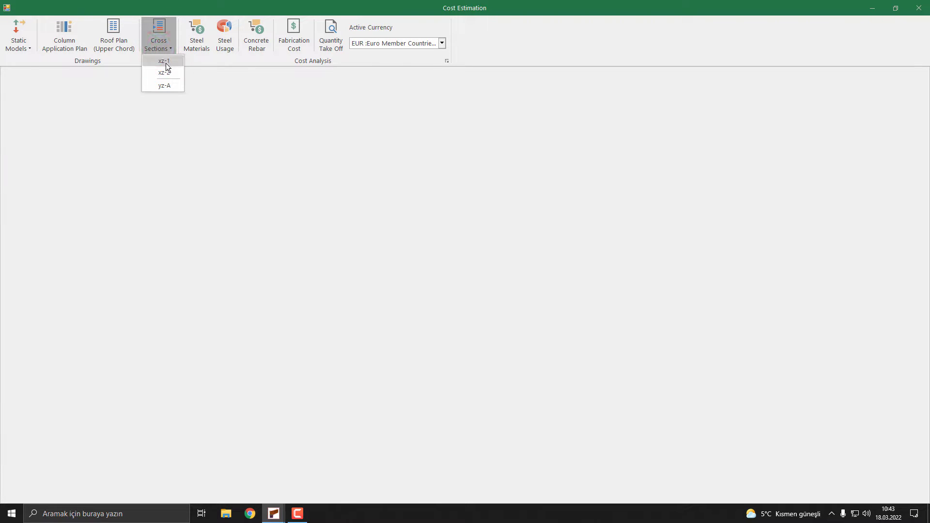
click(163, 61)
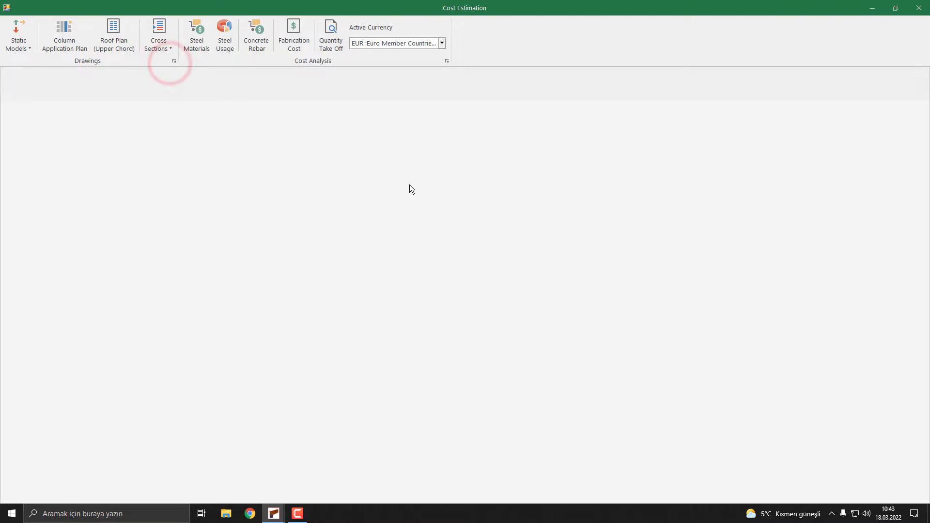
click(159, 37)
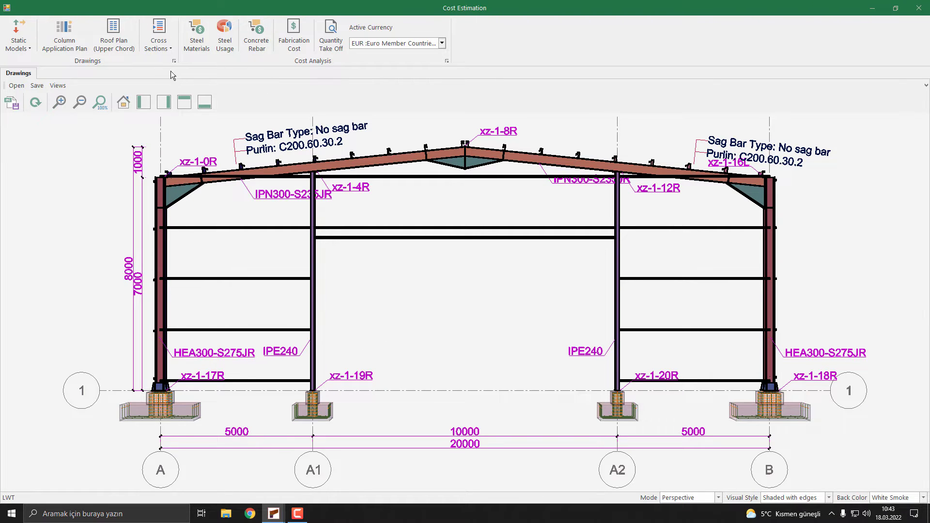
View the xz-2 and yz-A section drawings, then return to xz-1
click(159, 34)
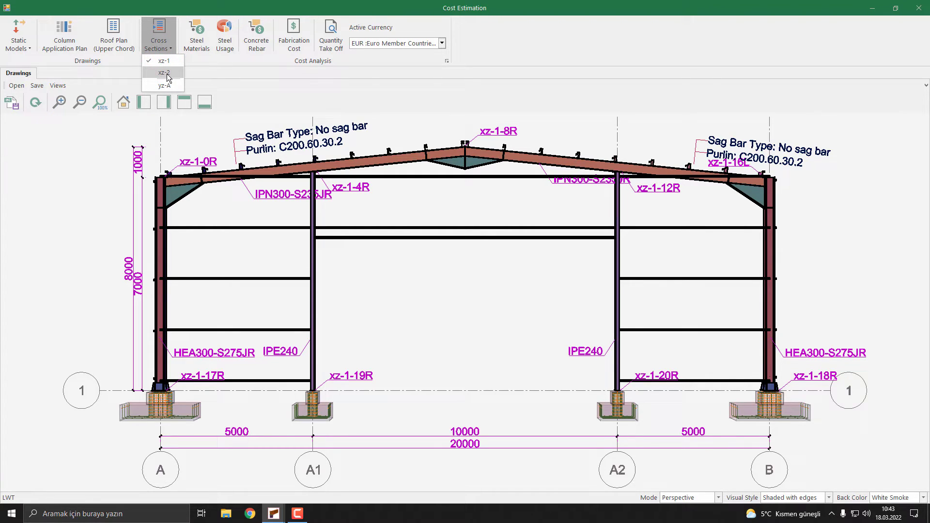
click(164, 72)
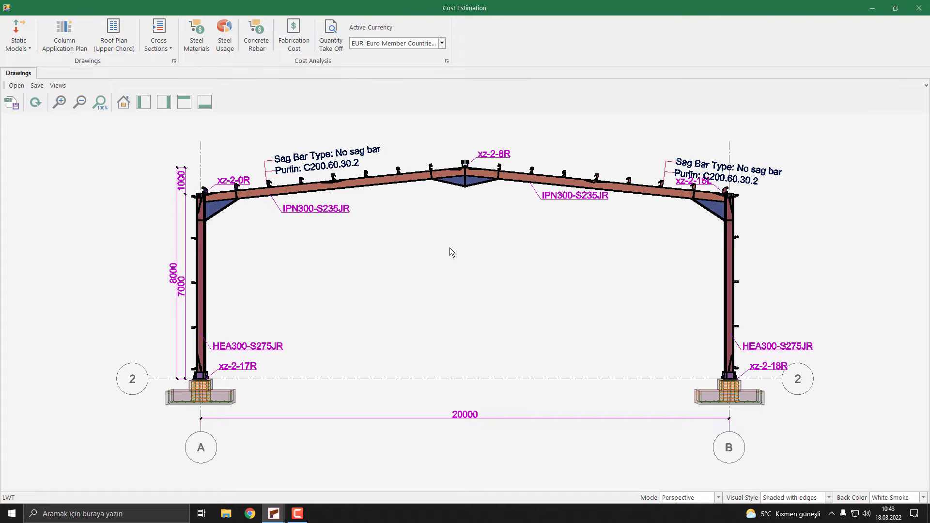
click(159, 48)
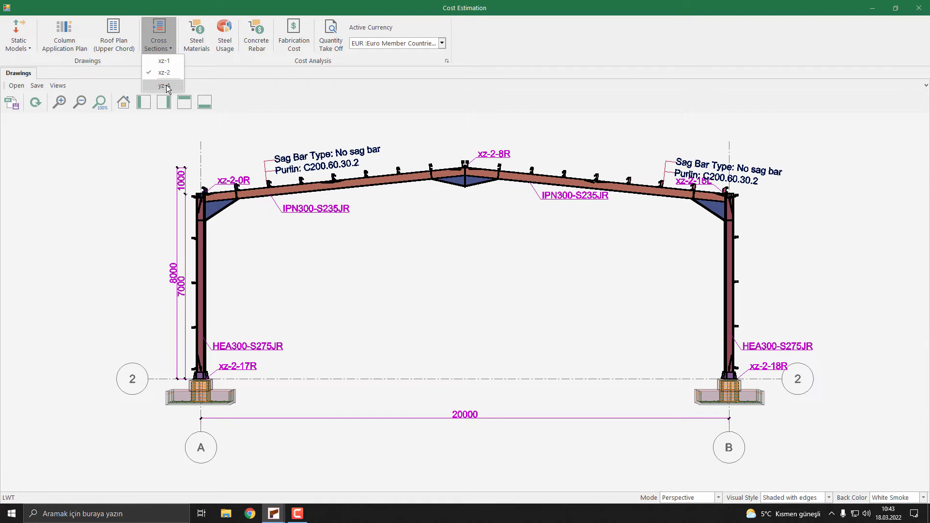
click(163, 86)
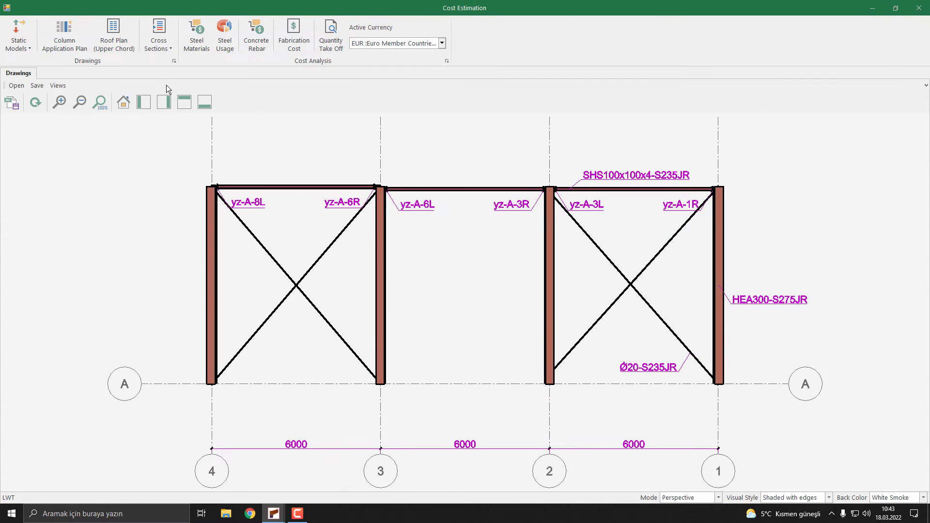
click(158, 35)
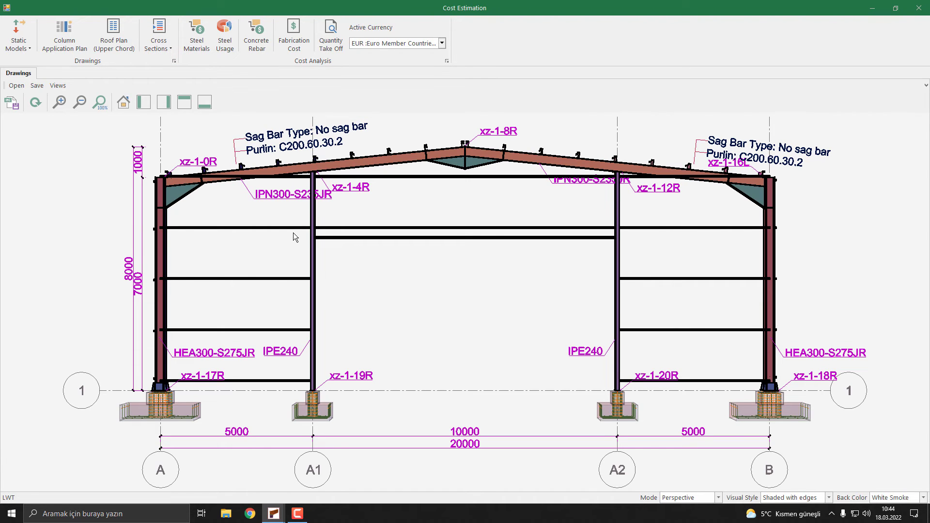
mouse_move(322, 181)
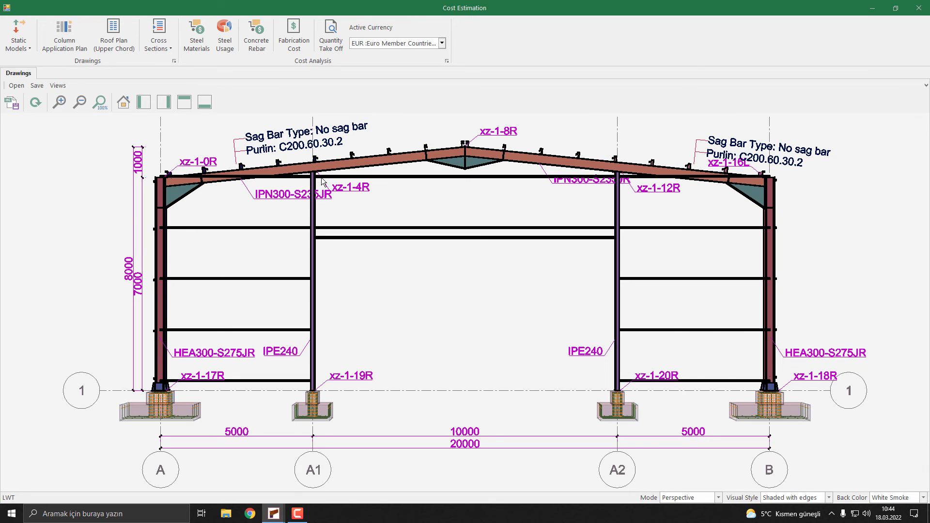
mouse_move(881, 199)
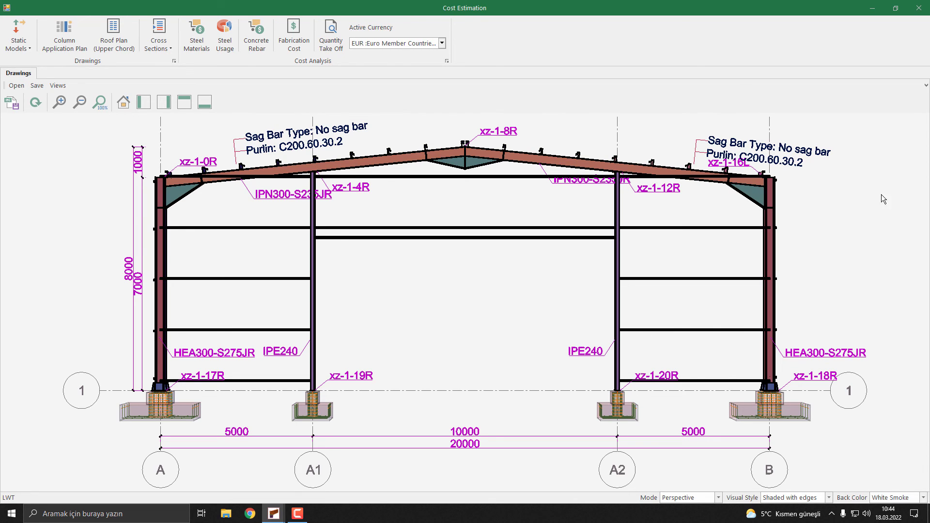